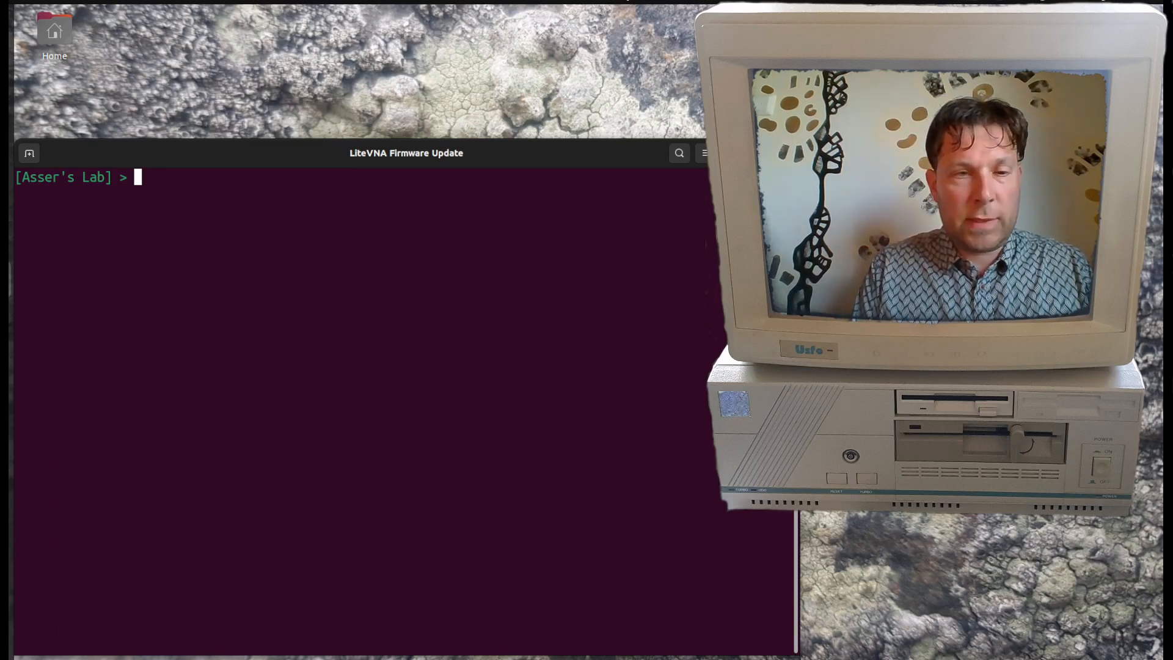
- Run 'sudo dmesg -HW' to follow kernel messages live while plugging in the LiteVNA
{"action": "type", "text": "sudo"}
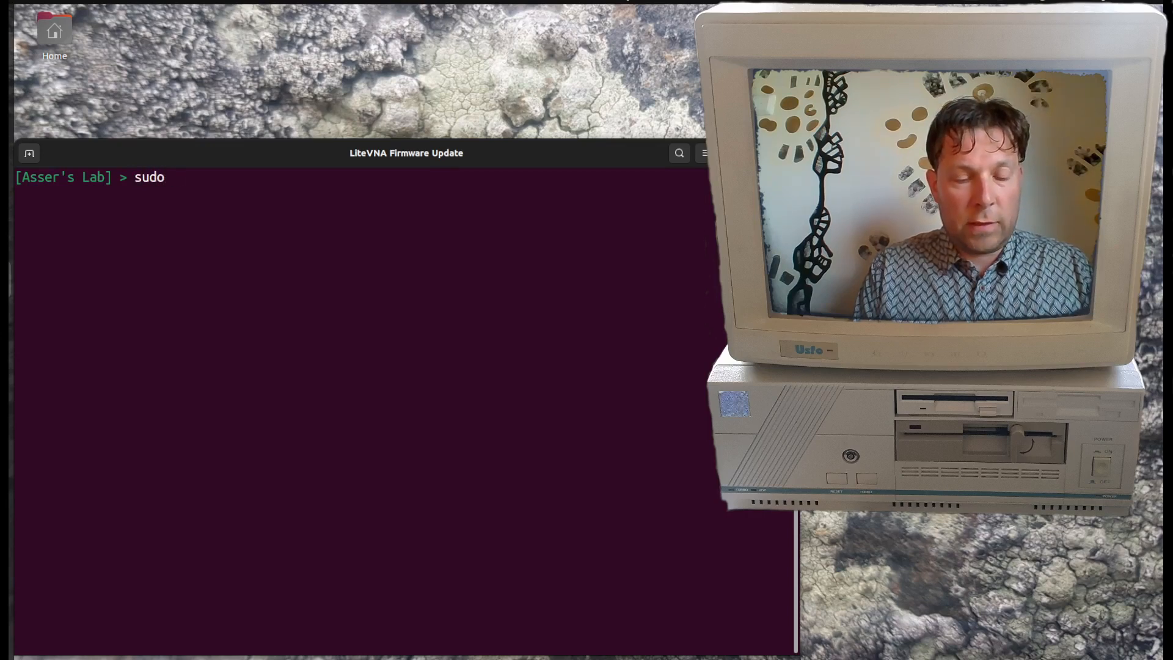
{"action": "type", "text": "dmes"}
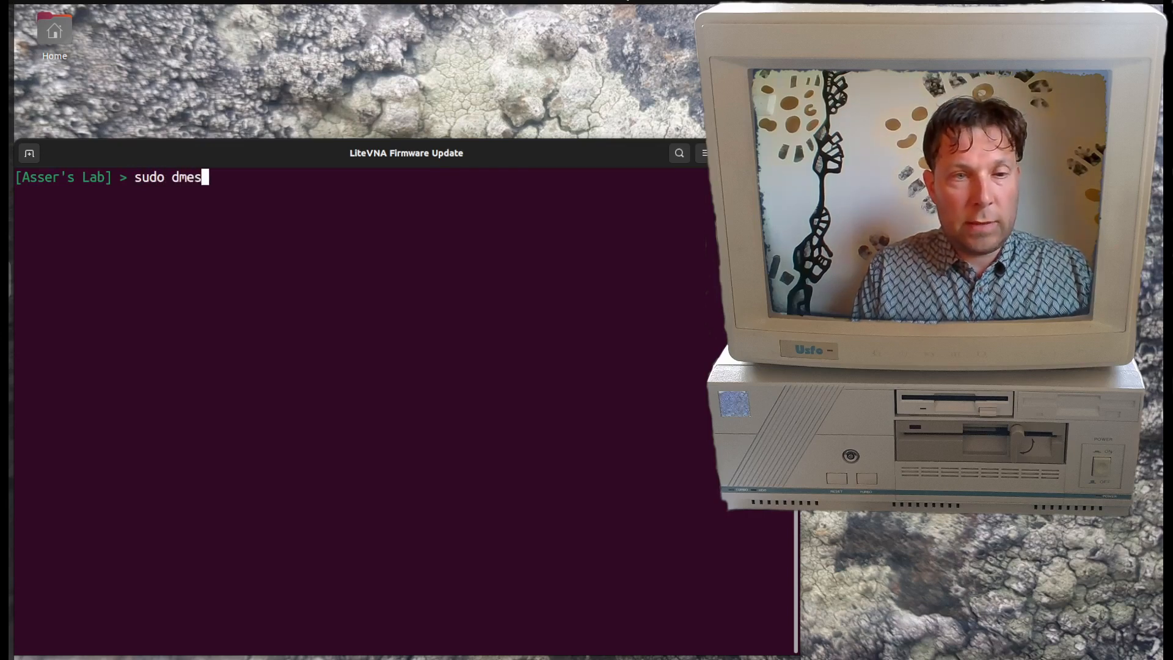
{"action": "type", "text": "g -"}
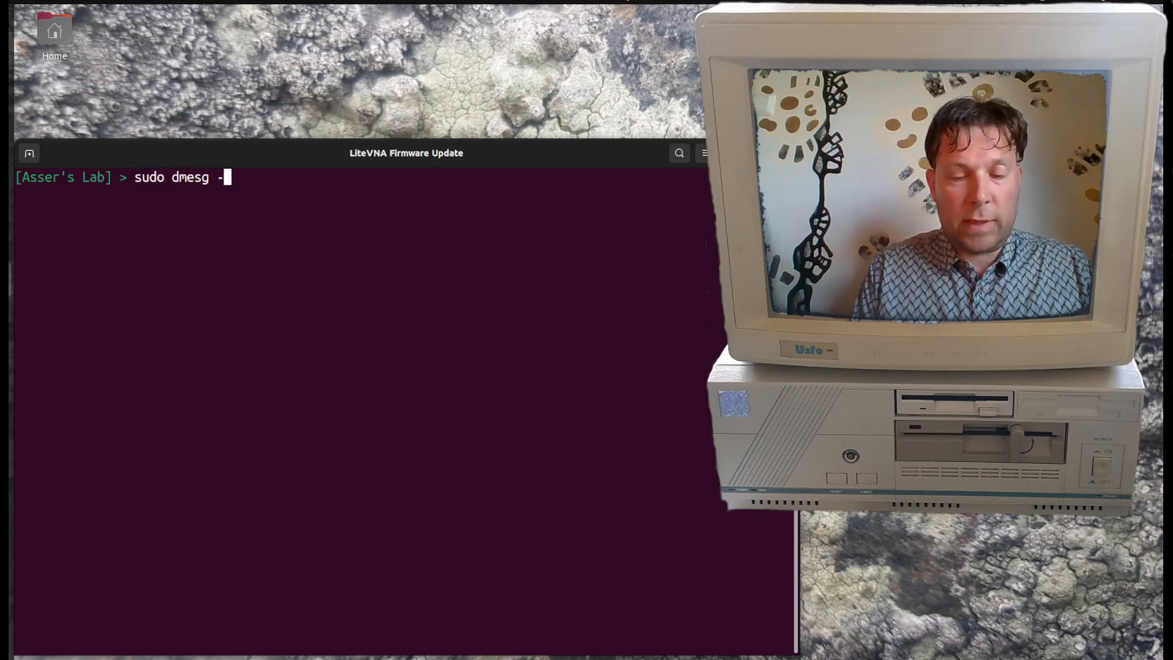
{"action": "type", "text": "H"}
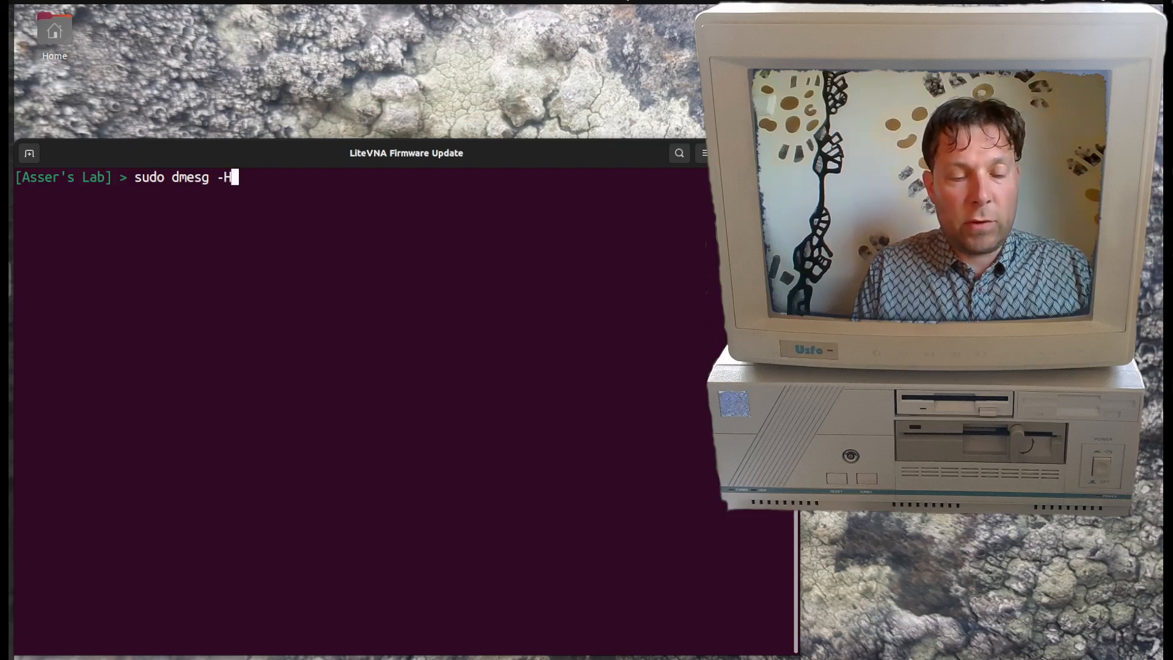
{"action": "type", "text": "W"}
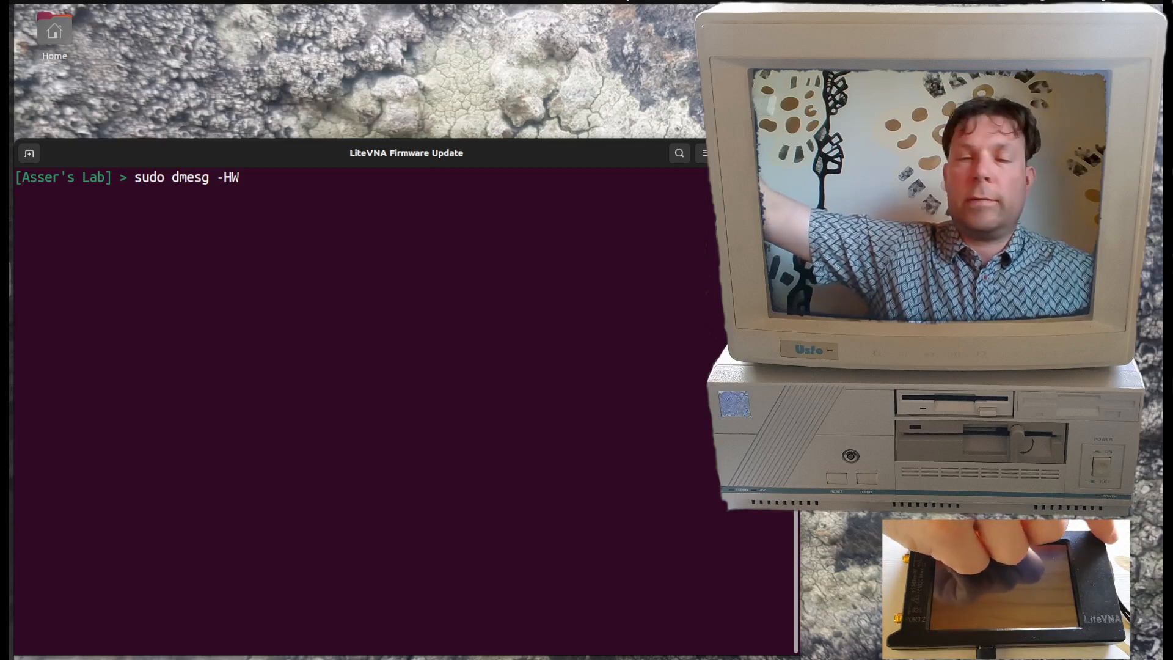
{"action": "key", "text": "Return"}
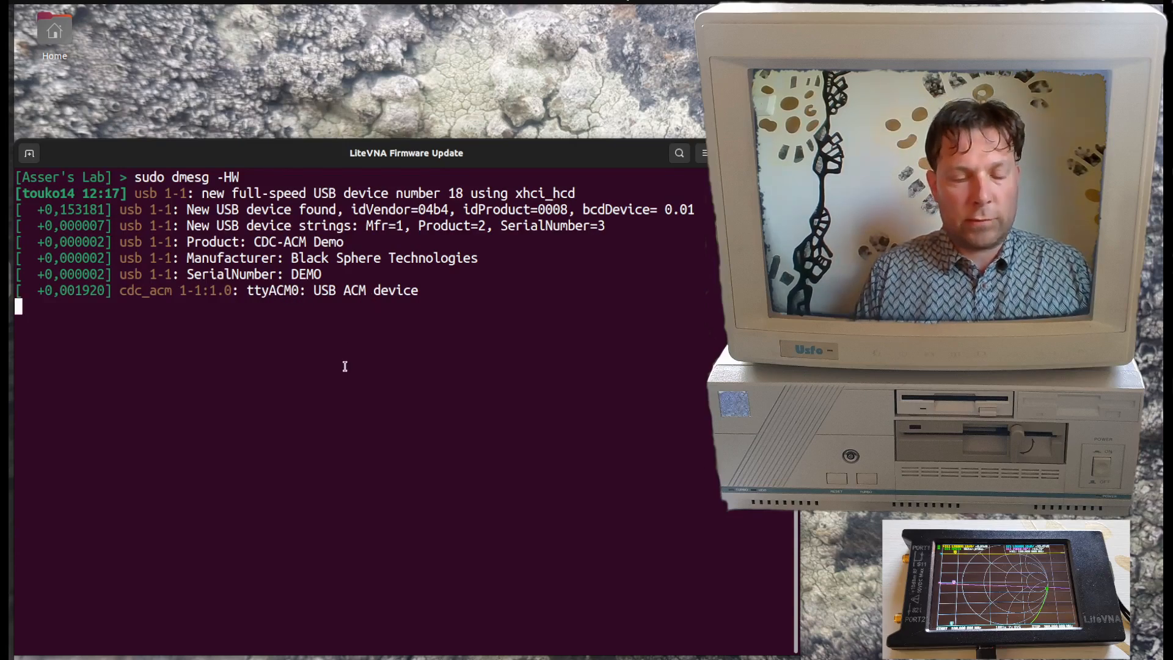
- Stop the dmesg watch and list /dev/ttyACM0 to check its root:dialout ownership
{"action": "key", "text": "Ctrl+c"}
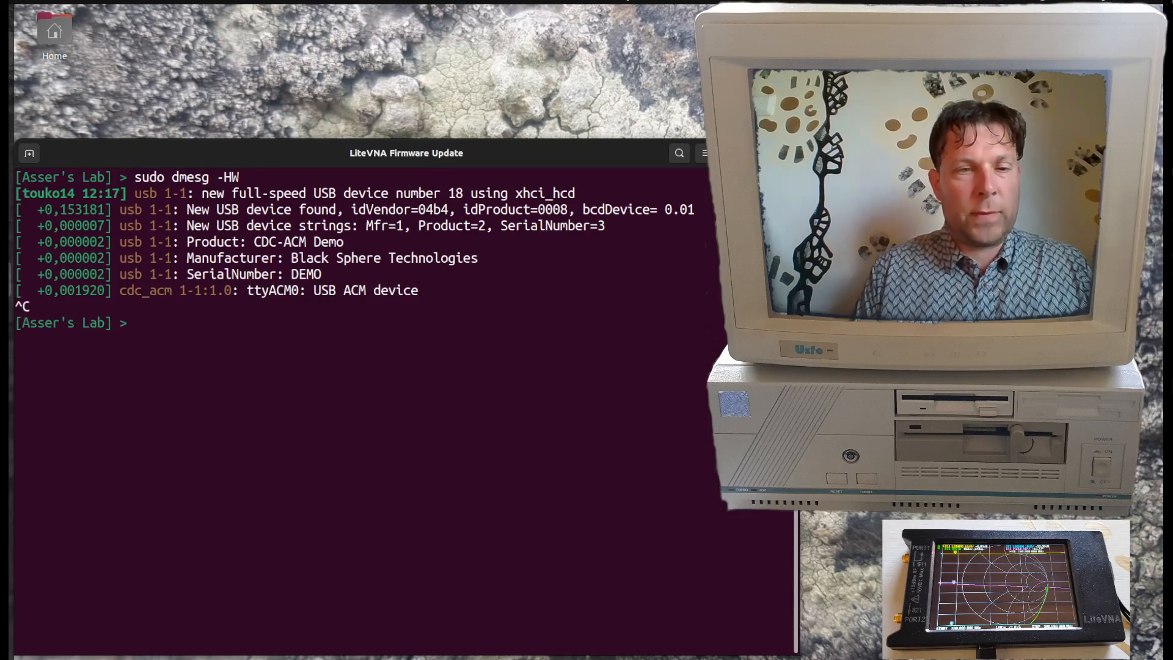
{"action": "type", "text": "ls -l"}
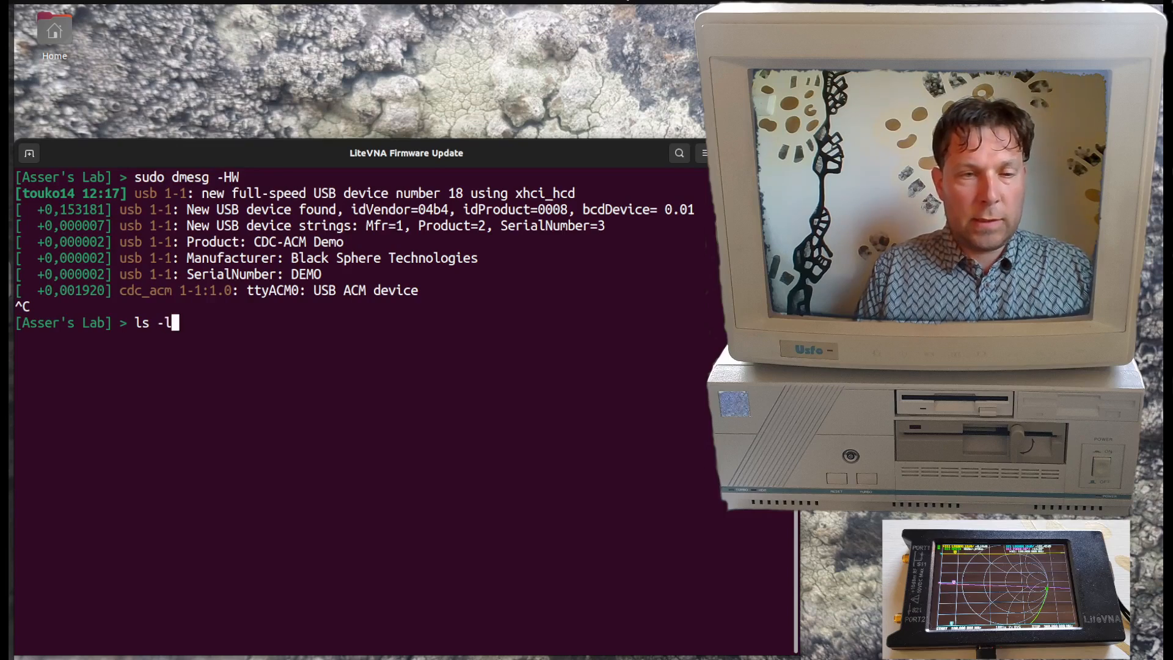
{"action": "type", "text": "/dev/"}
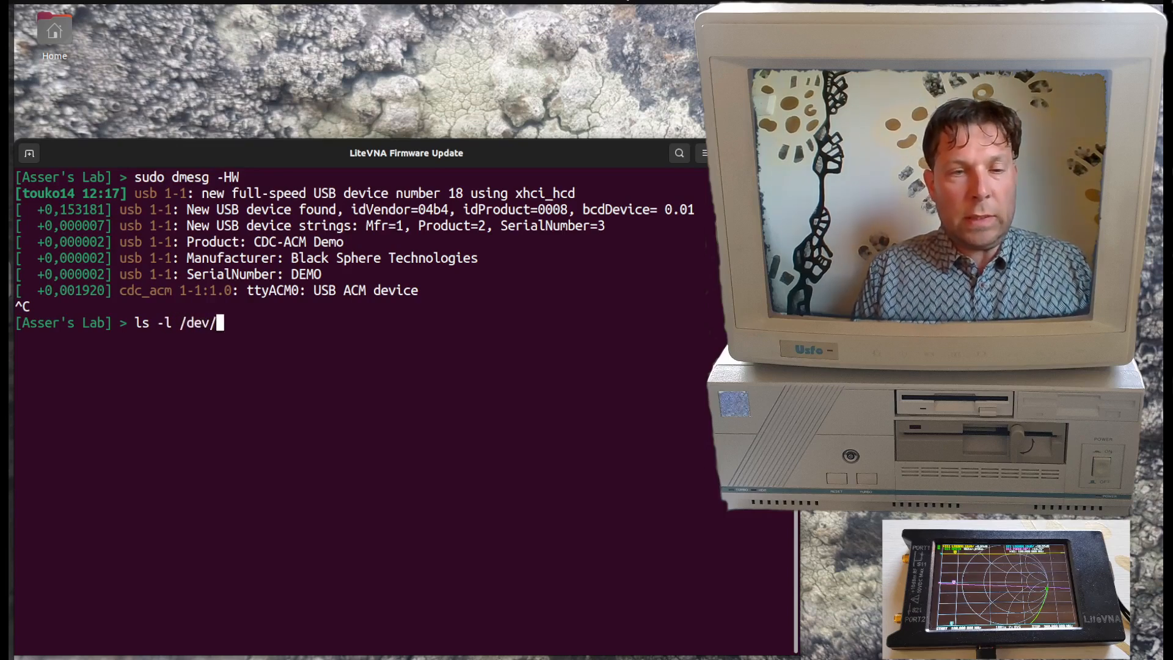
{"action": "type", "text": "t"}
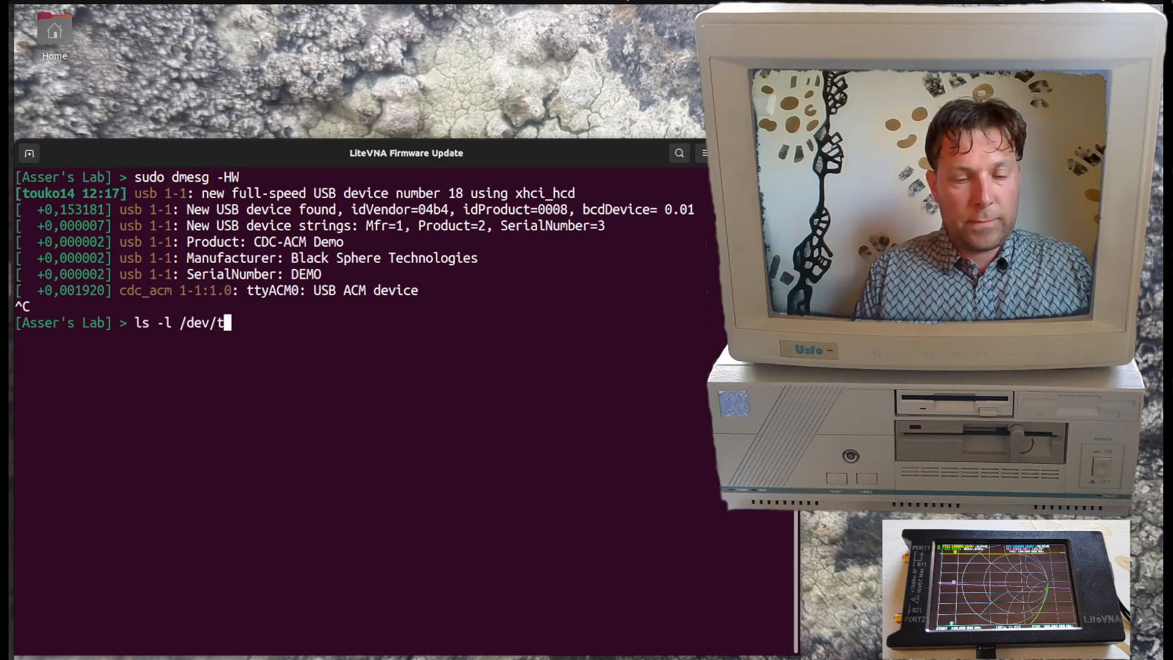
{"action": "type", "text": "tyA"}
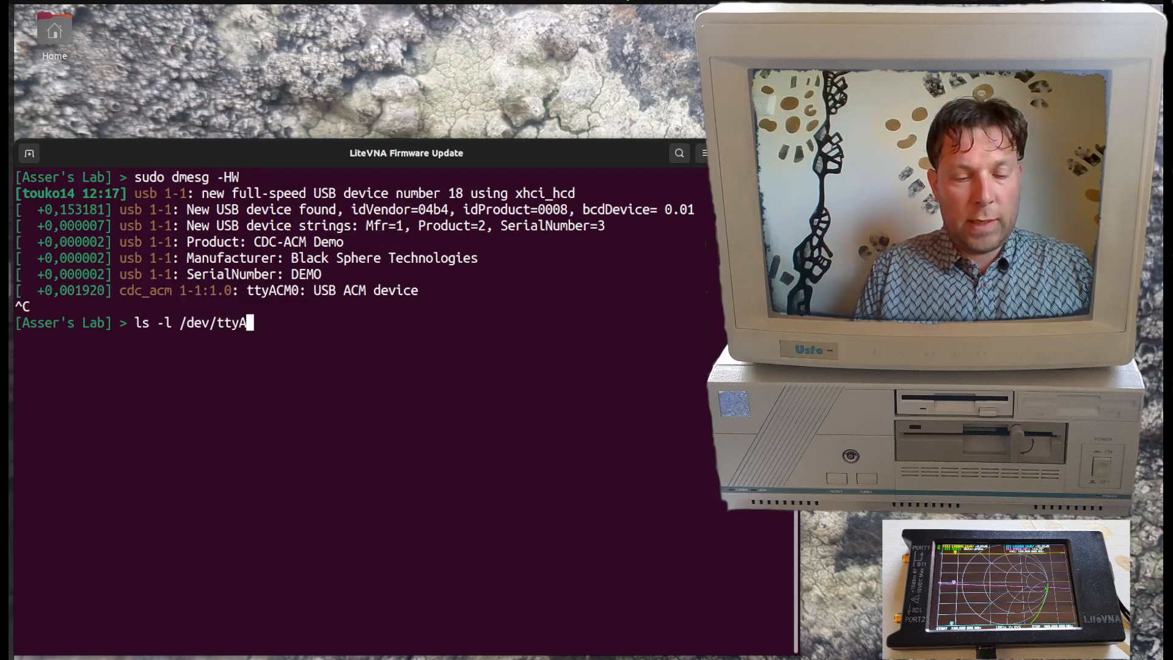
{"action": "type", "text": "CM0"}
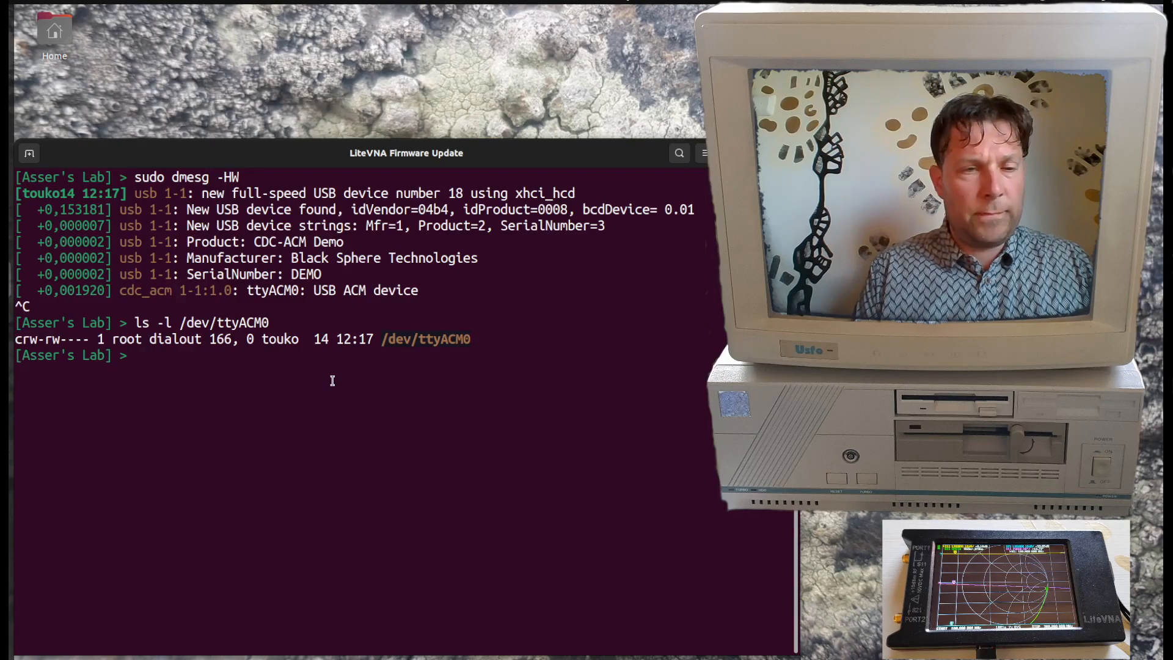
- List ~/.wine/dosdevices/ to confirm com33 maps to /dev/ttyACM0, then launch 'wine NanoVNA-App.exe'
{"action": "type", "text": "ls"}
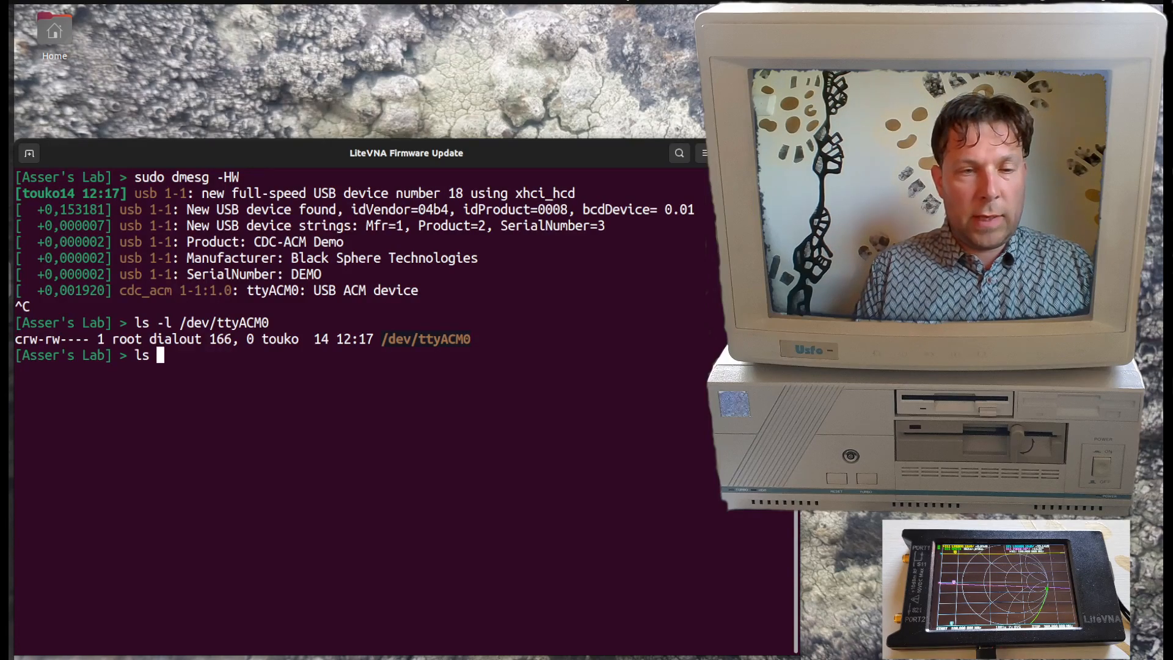
{"action": "type", "text": "-l"}
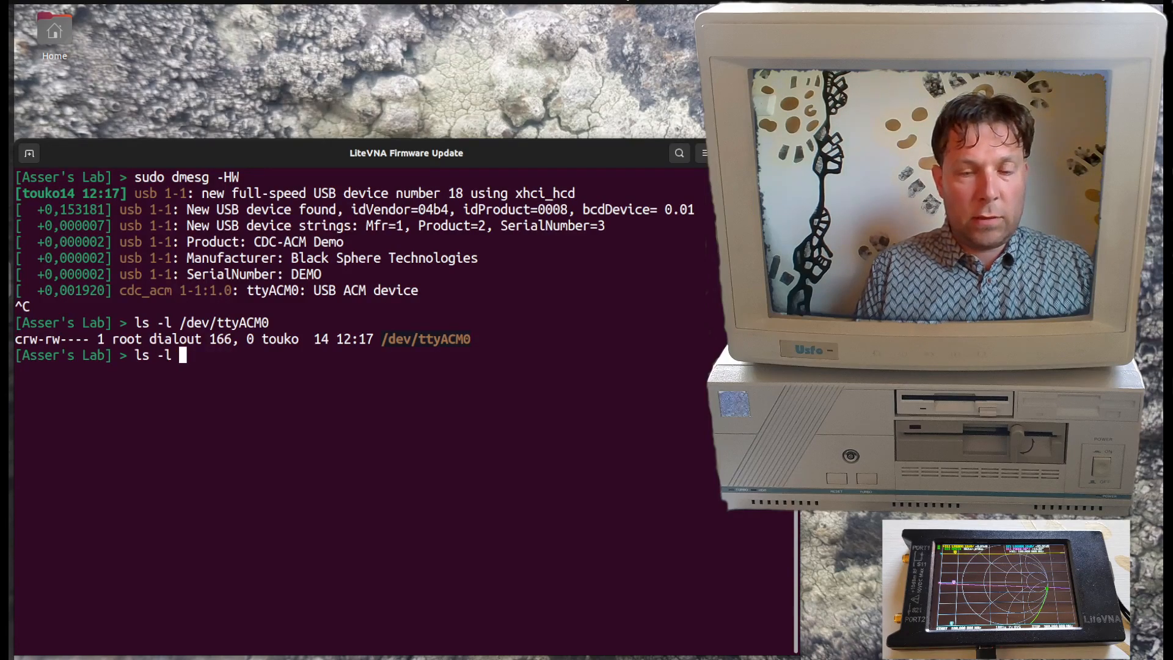
{"action": "type", "text": "~/"}
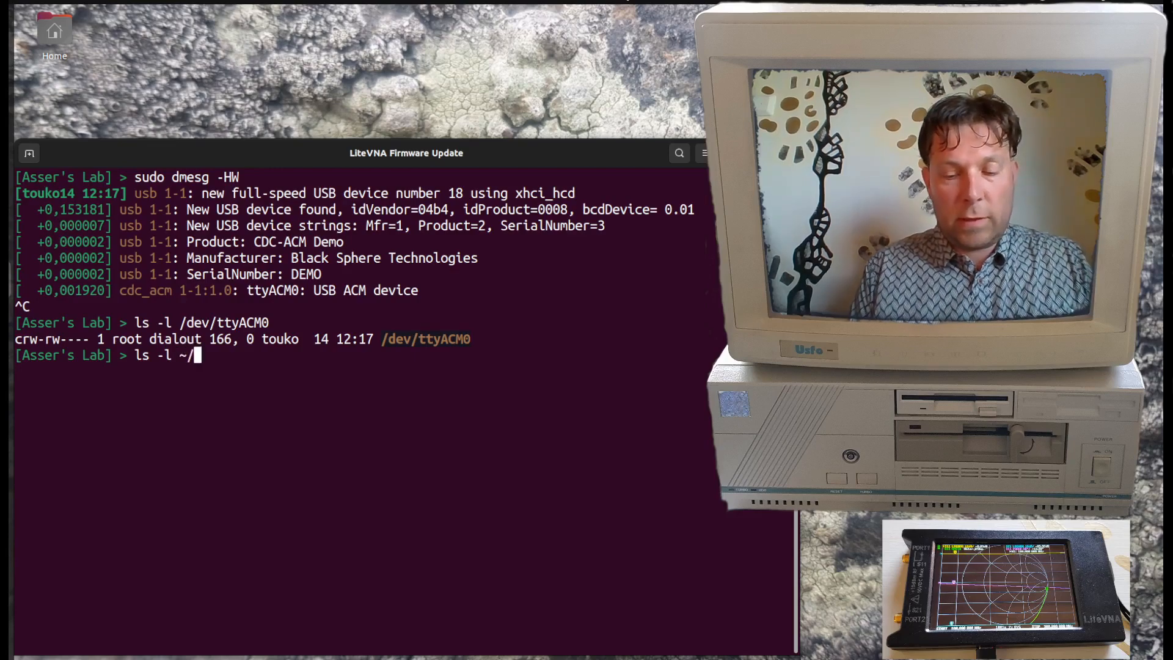
{"action": "type", "text": ".wine/"}
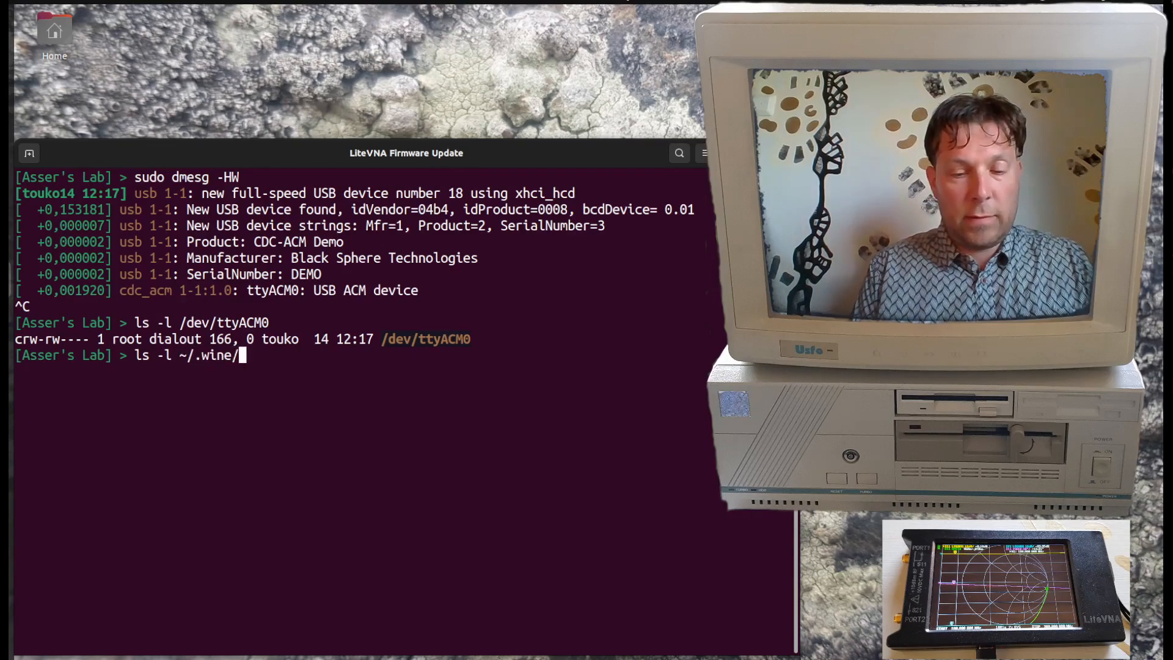
{"action": "type", "text": "dosdevices/"}
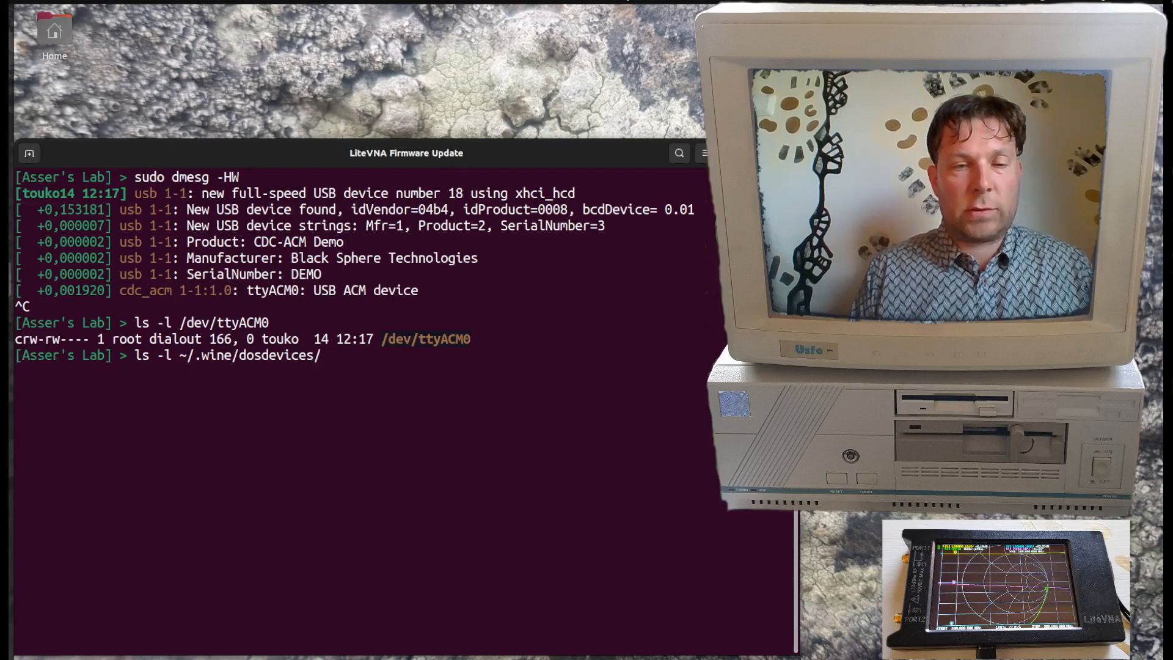
{"action": "key", "text": "Return"}
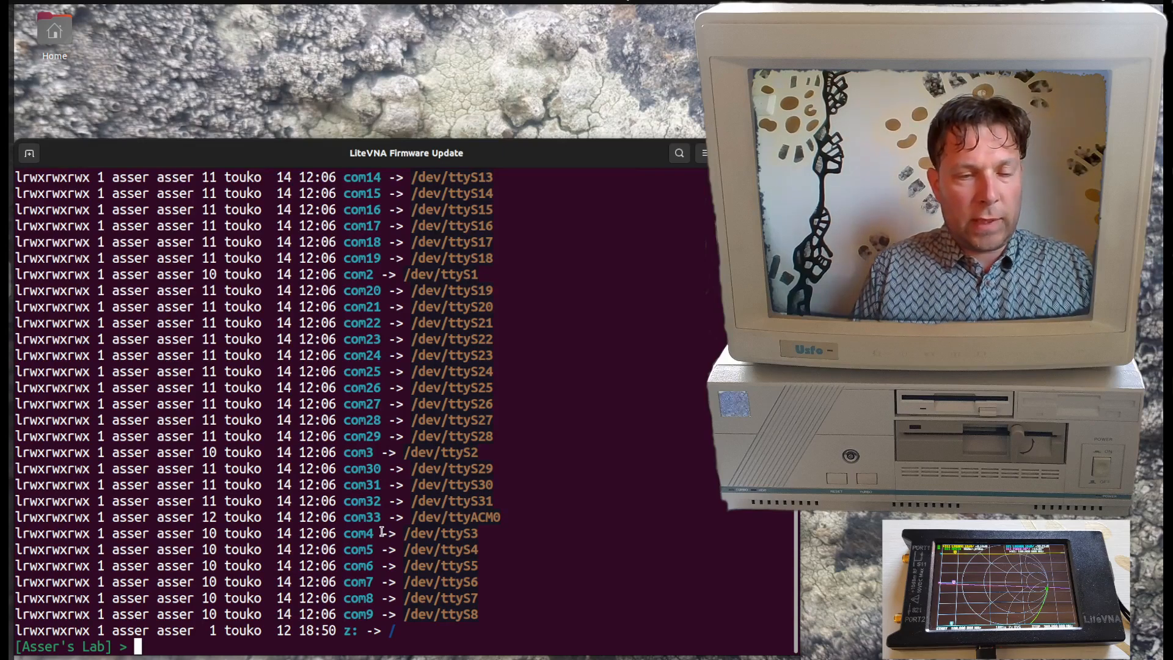
{"action": "type", "text": "w"}
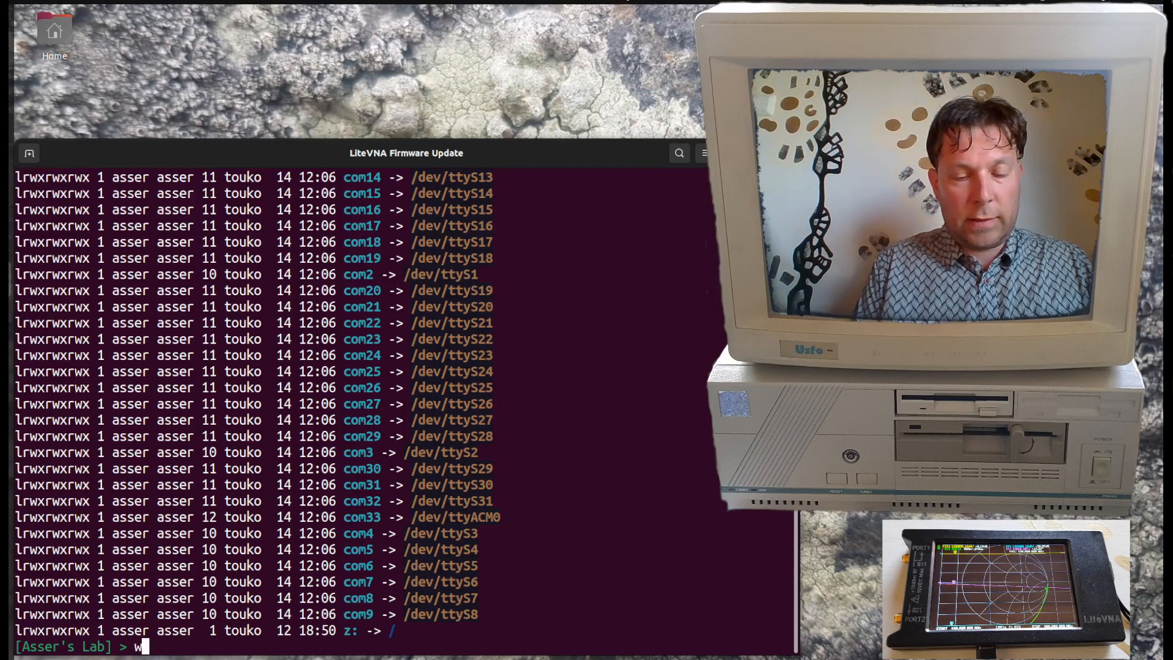
{"action": "type", "text": "ine NanoVNA-App.exe"}
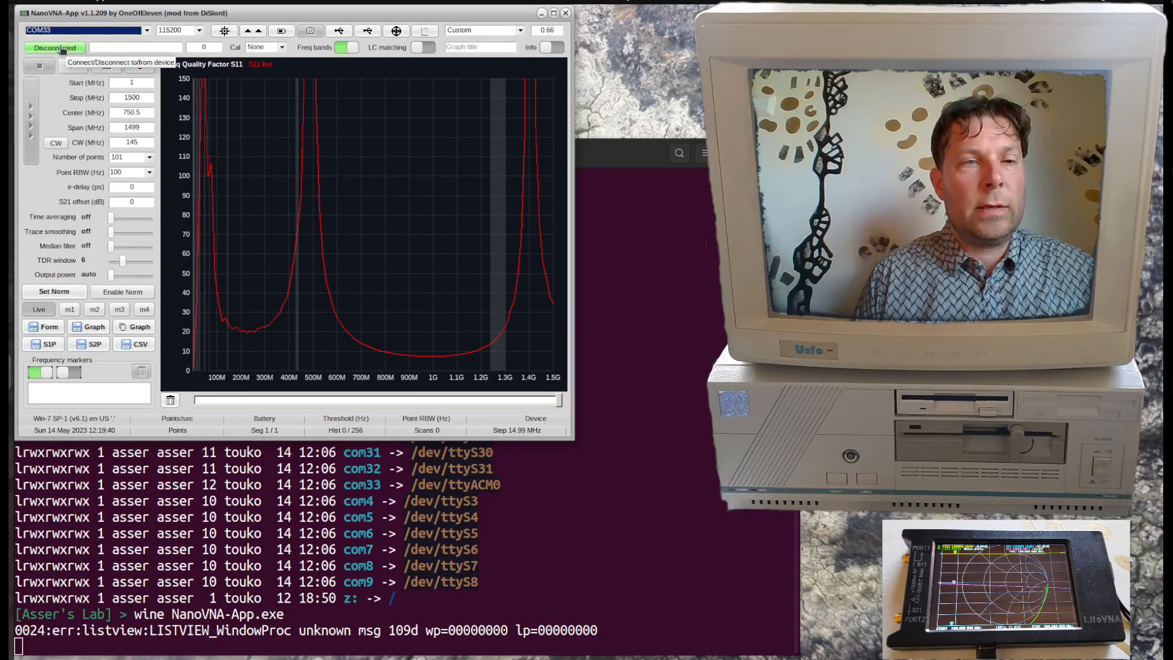
- Connect NanoVNA-App to the LiteVNA on COM33 and start the sweep
{"action": "left_click", "coordinate": [43, 58]}
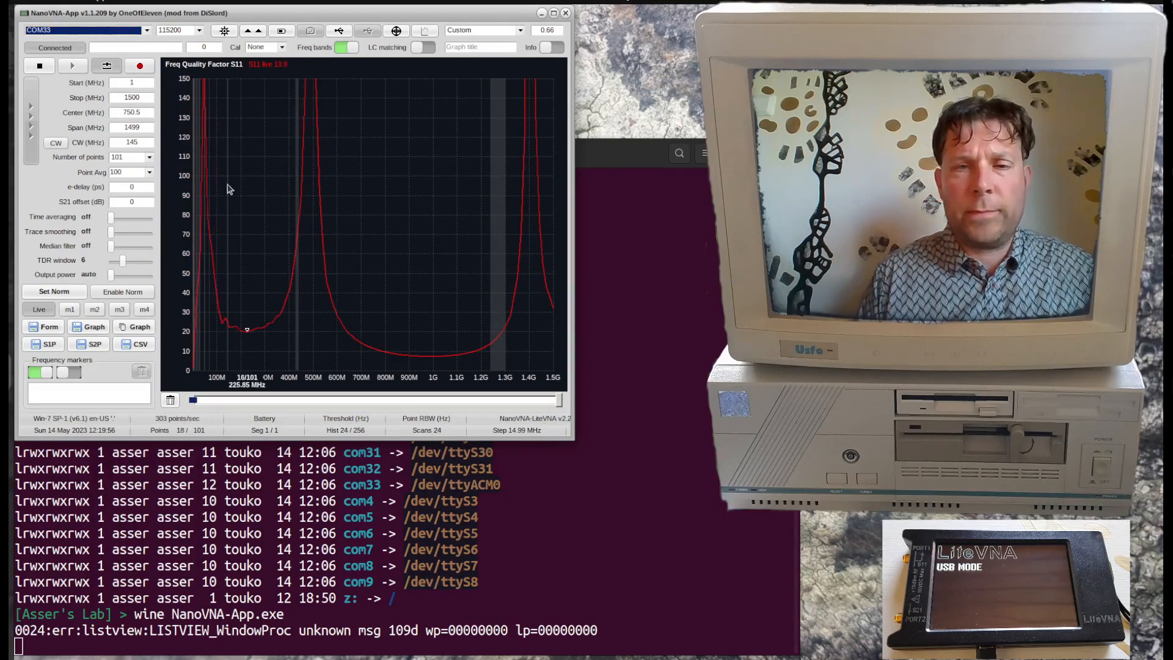
{"action": "left_click", "coordinate": [39, 64]}
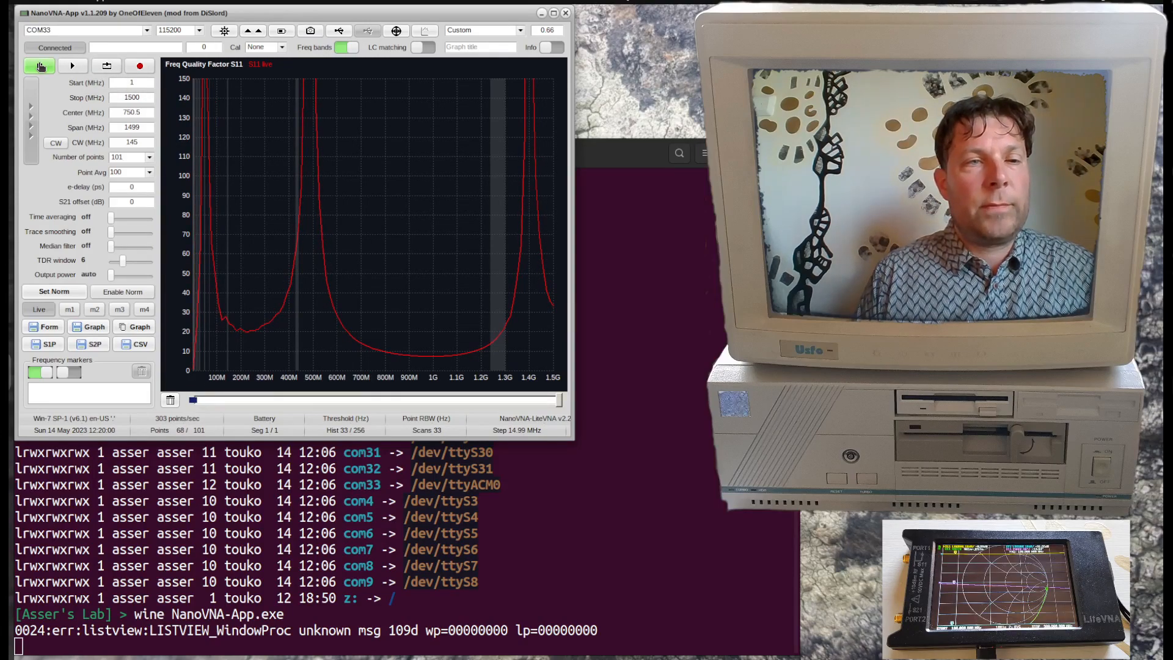
{"action": "left_click", "coordinate": [38, 66]}
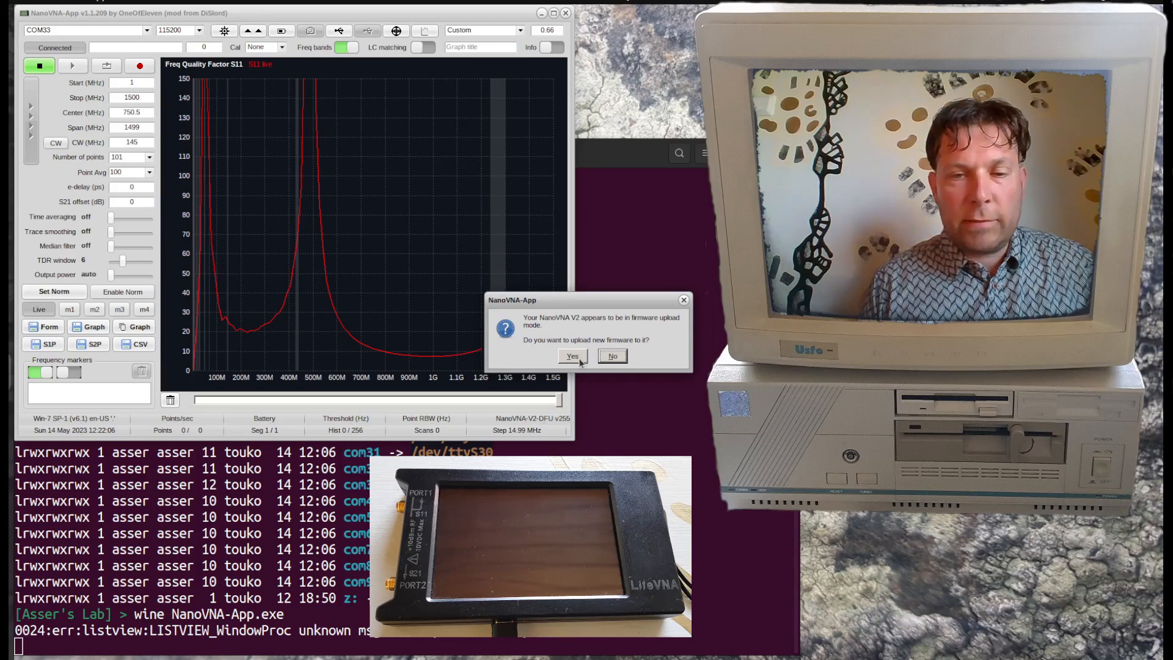
- Accept the firmware upload prompt and browse to the LiteVNA firmware folder
{"action": "left_click", "coordinate": [572, 355]}
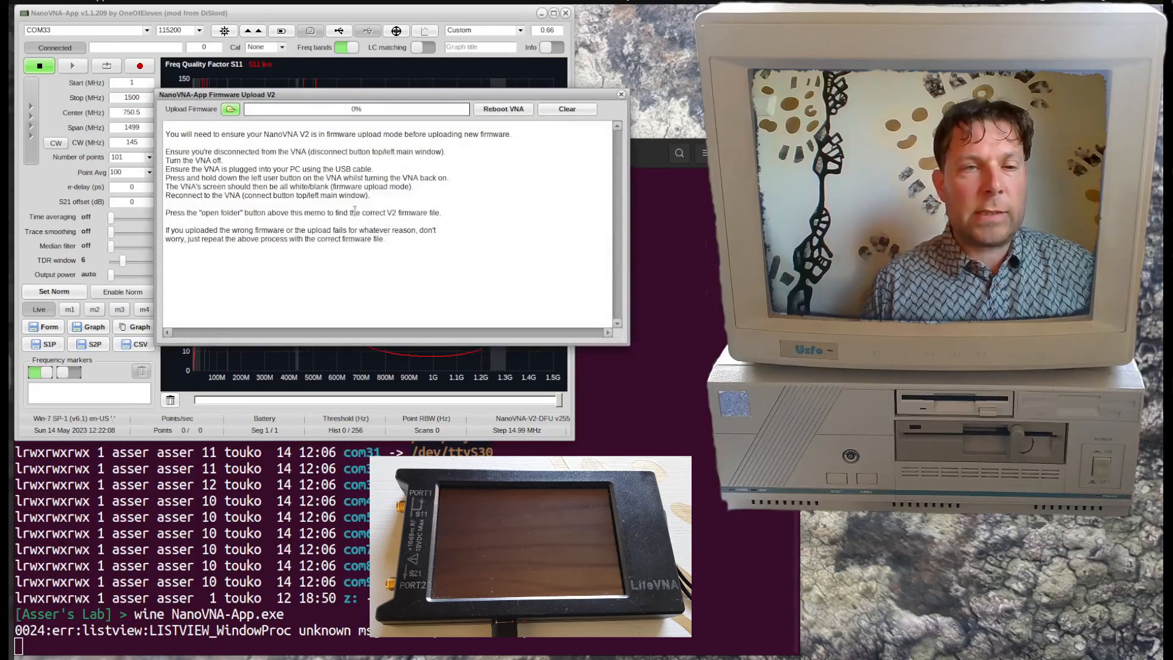
{"action": "mouse_move", "coordinate": [230, 109]}
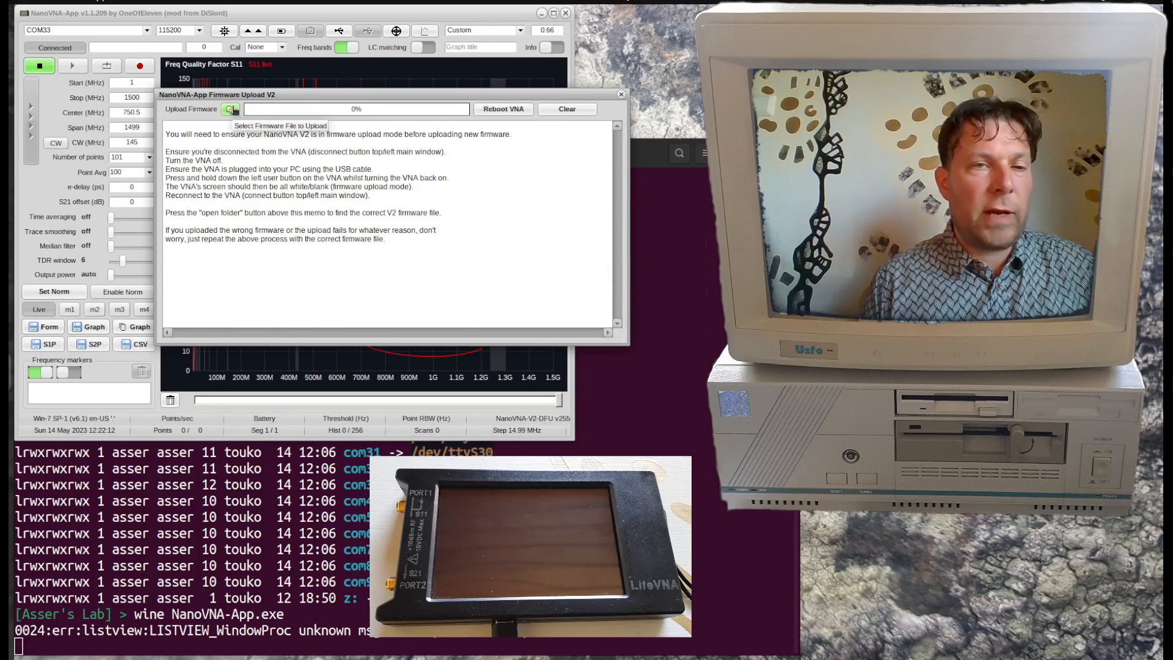
{"action": "left_click", "coordinate": [231, 109]}
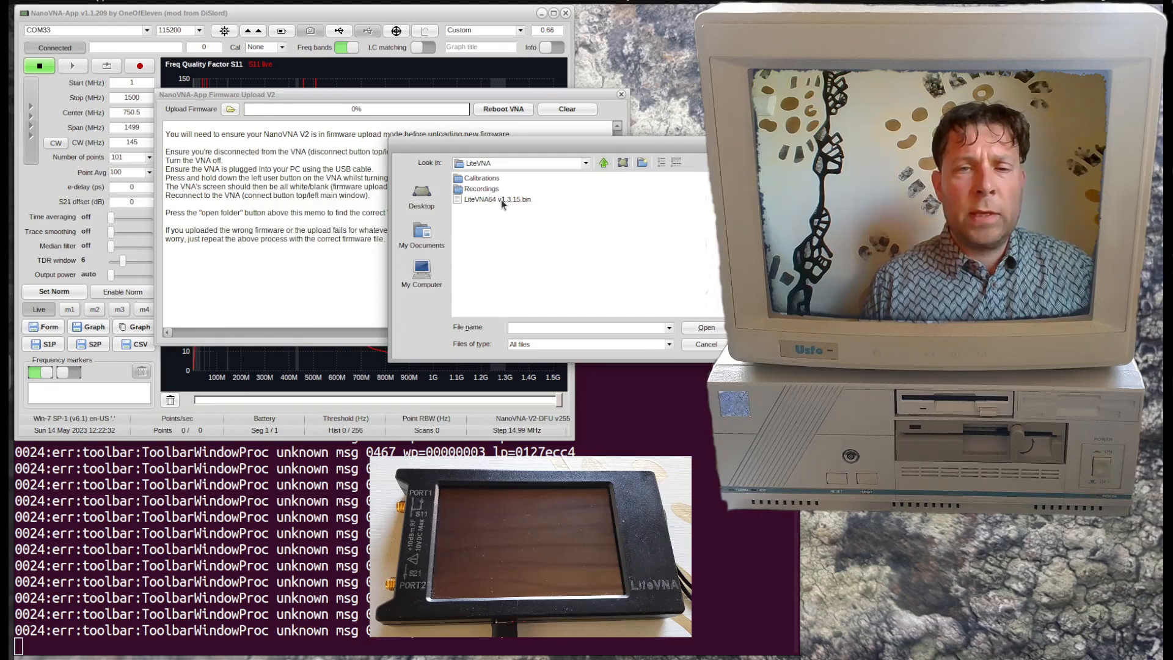
- Select LiteVNA64 v1.3.15.bin and open it to flash the firmware
{"action": "left_click", "coordinate": [497, 199]}
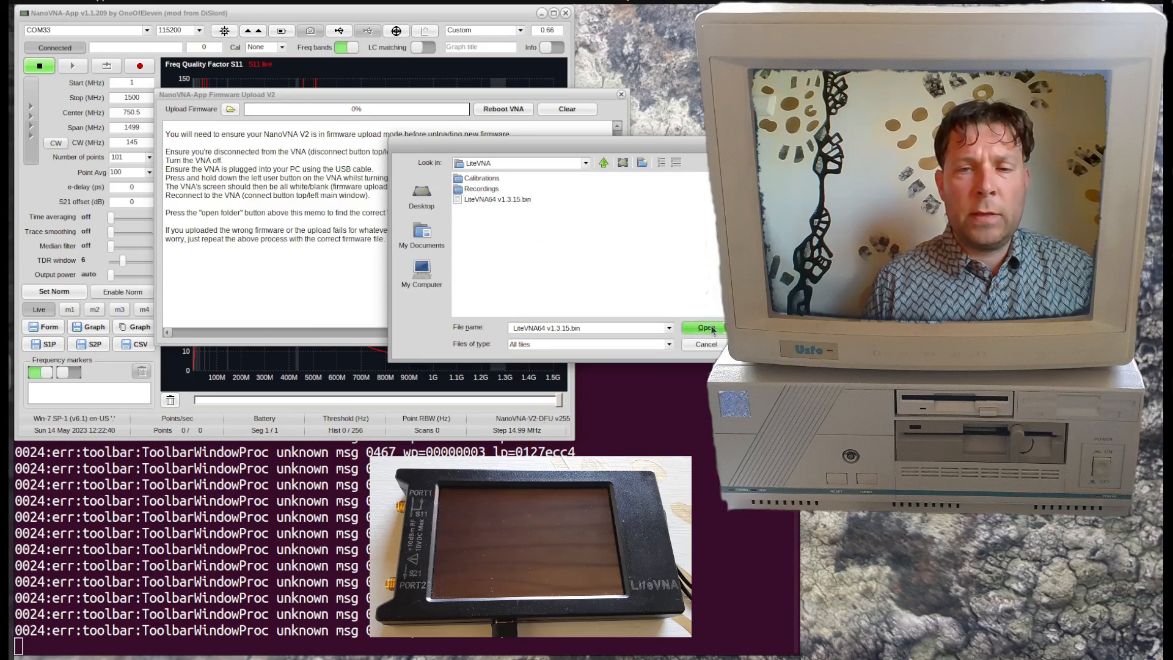
{"action": "left_click", "coordinate": [703, 328]}
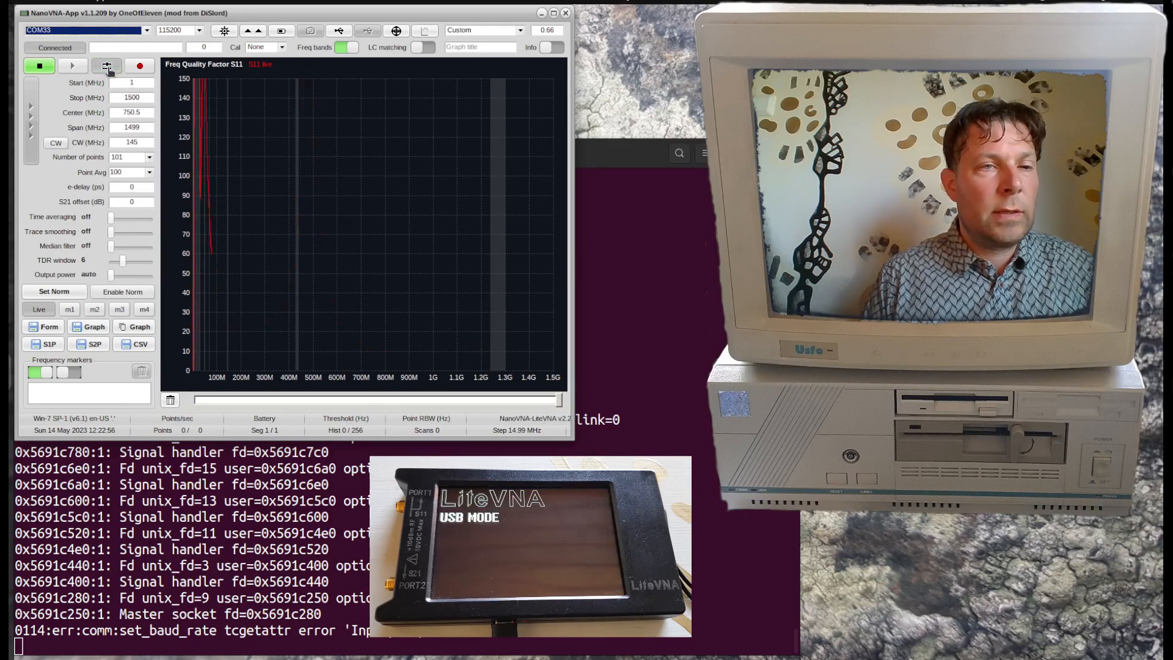
- Start S11 sweeping again on the updated LiteVNA from the toolbar
{"action": "left_click", "coordinate": [105, 65]}
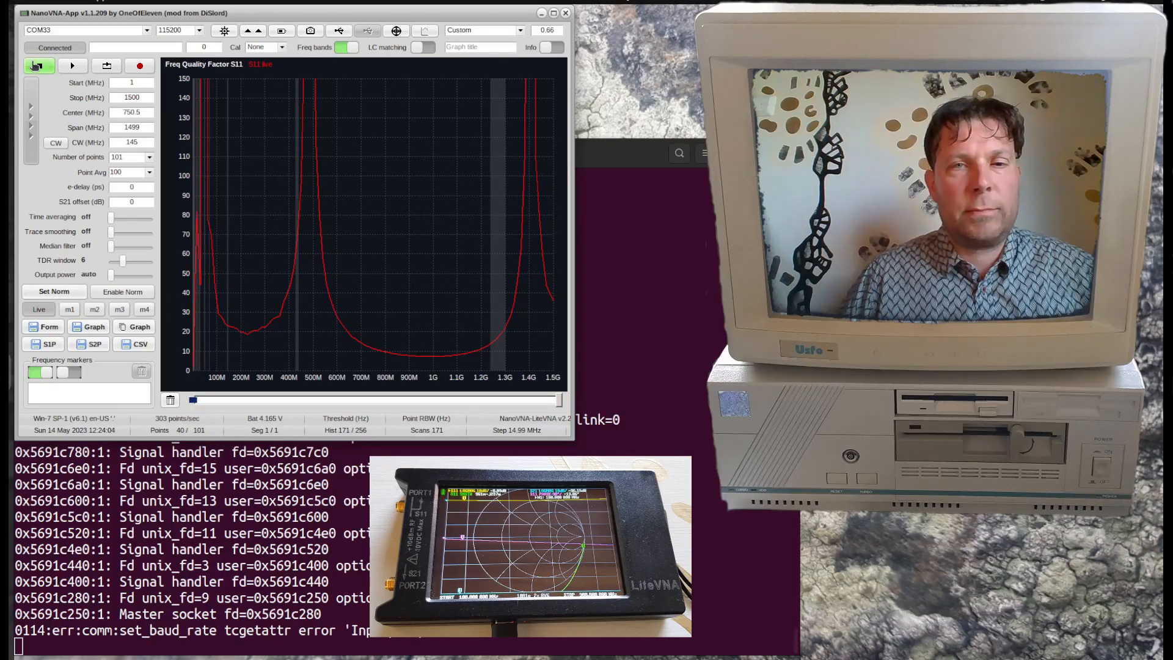
{"action": "left_click", "coordinate": [38, 64]}
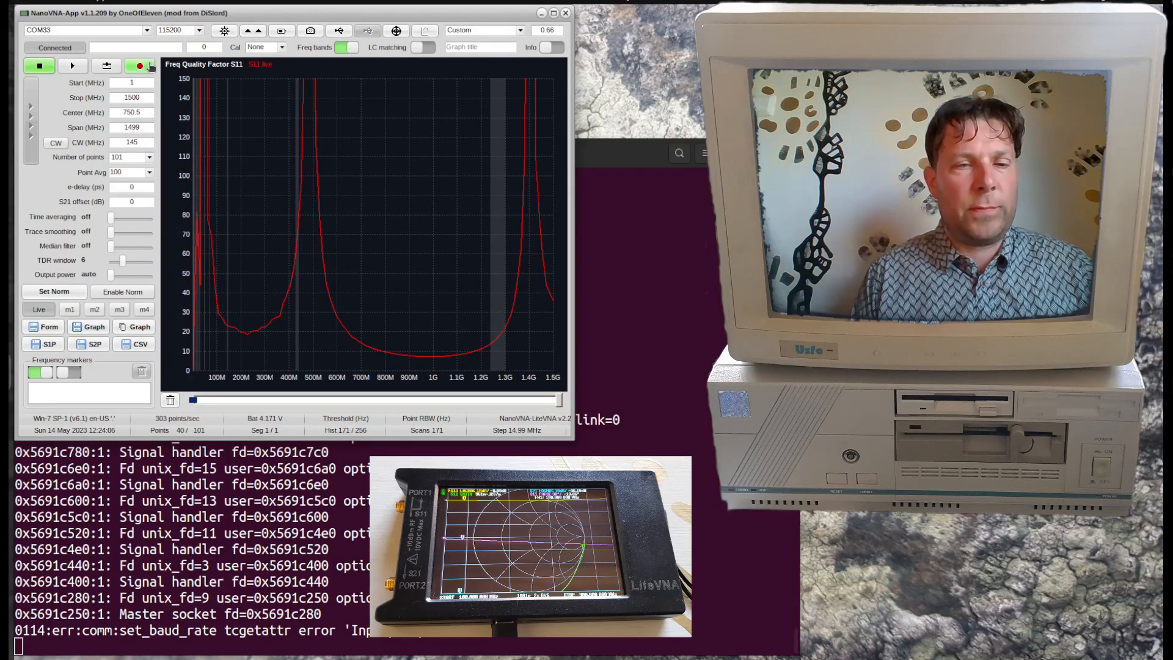